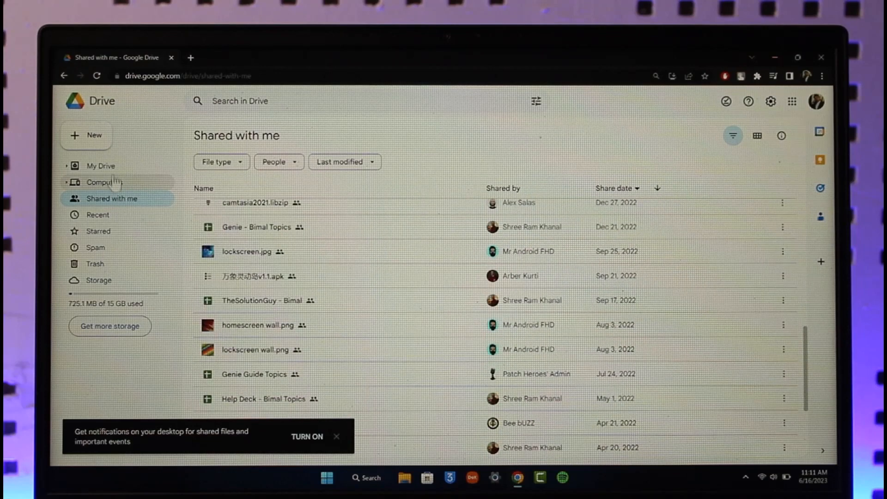
- Switch from Shared with me to My Drive to list your own files and folders
left_click(101, 165)
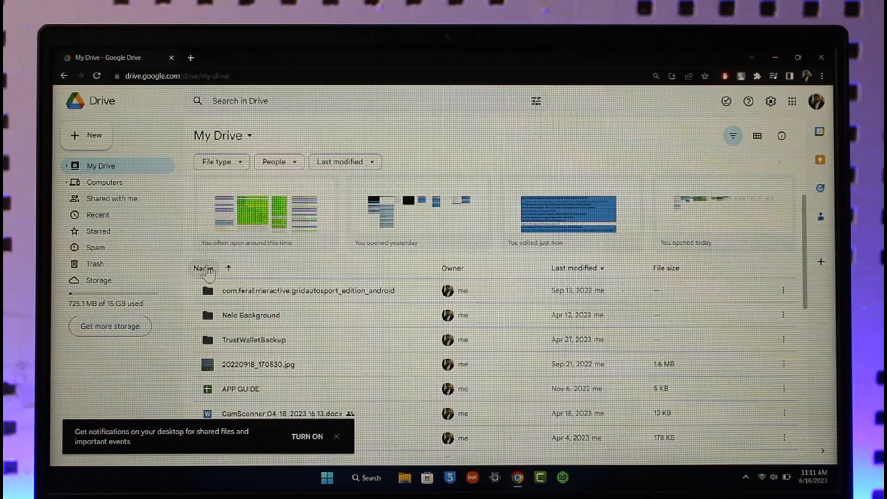
mouse_move(309, 290)
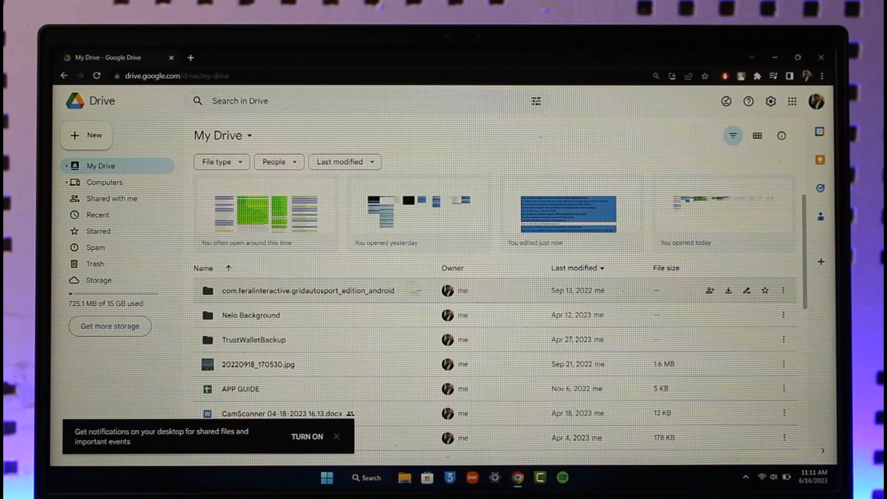
mouse_move(418, 287)
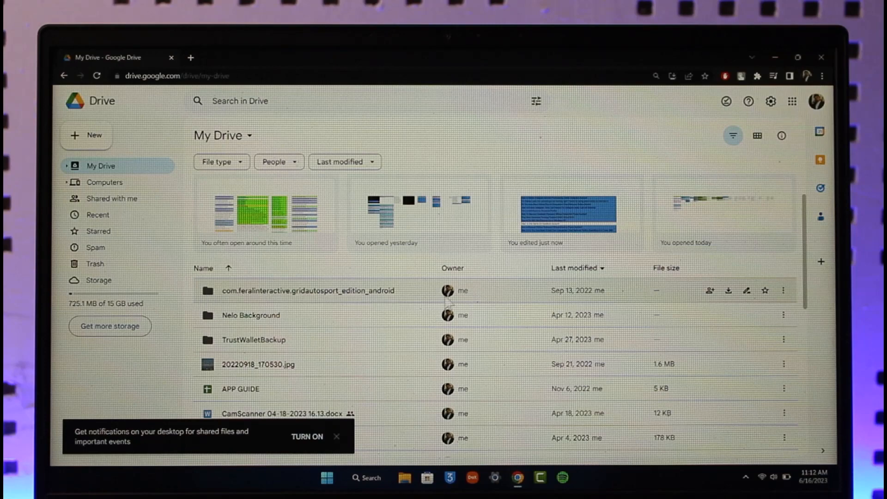
scroll("down", 3)
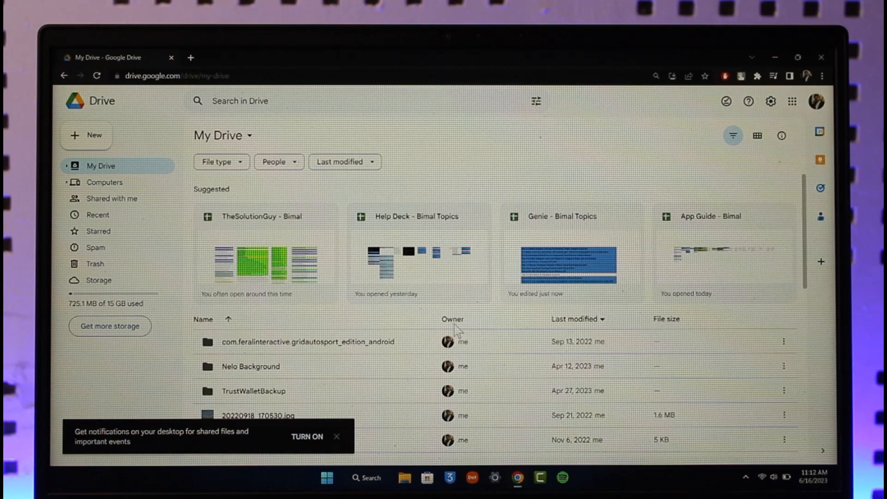
mouse_move(228, 320)
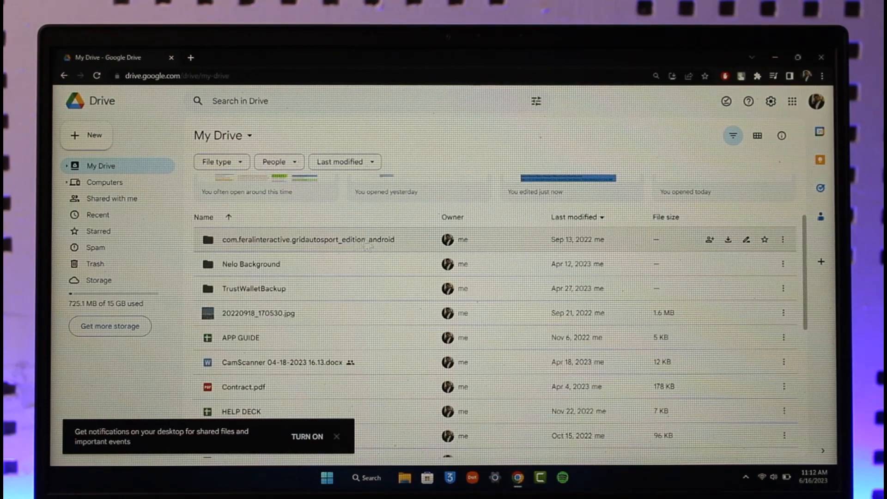
right_click(306, 239)
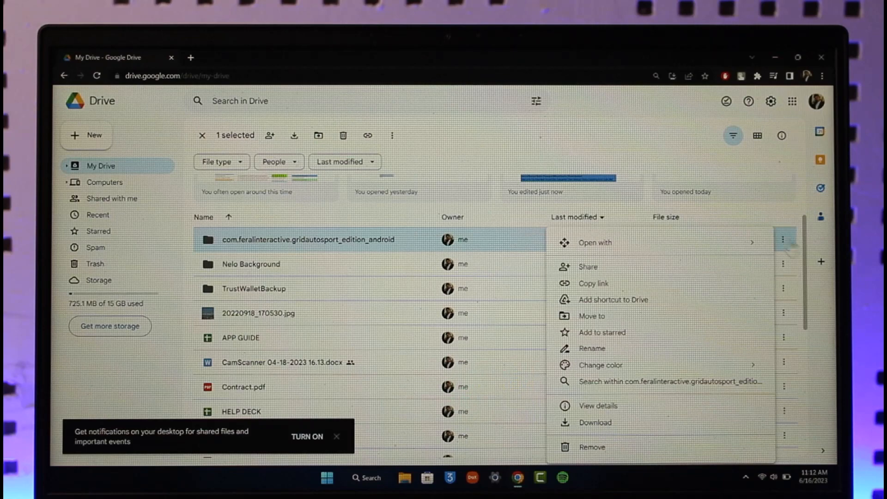
mouse_move(502, 239)
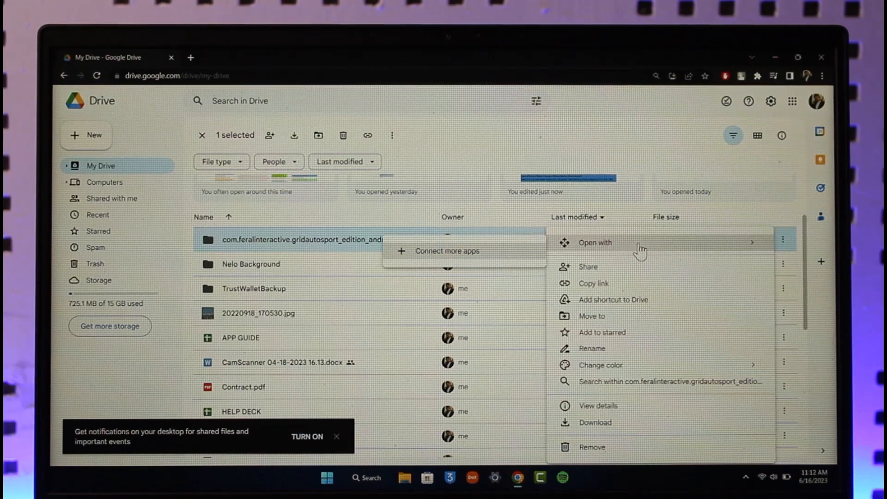
mouse_move(386, 231)
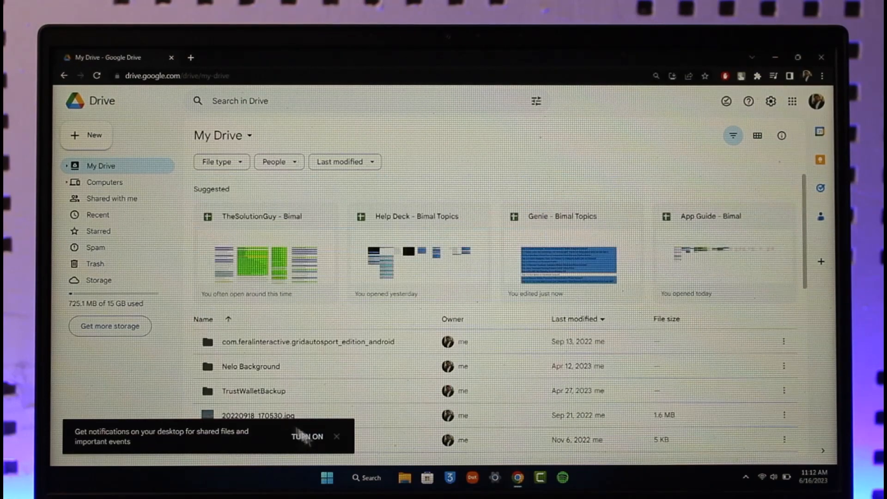
mouse_move(379, 378)
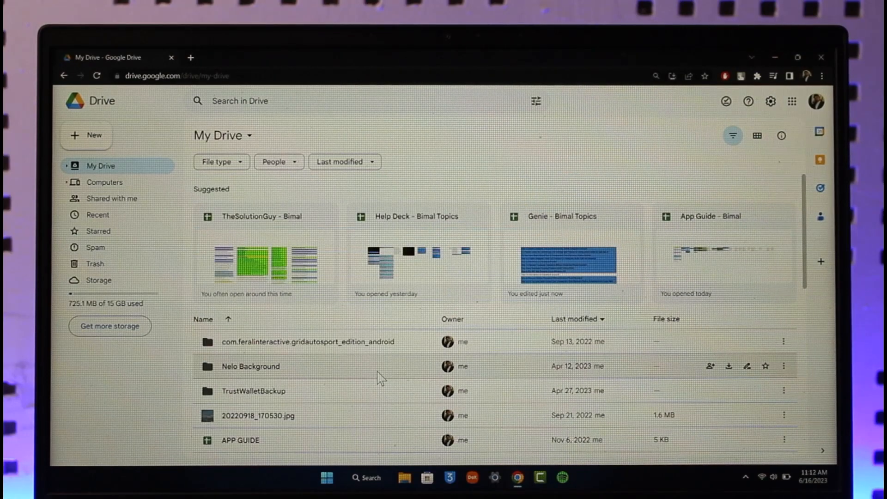